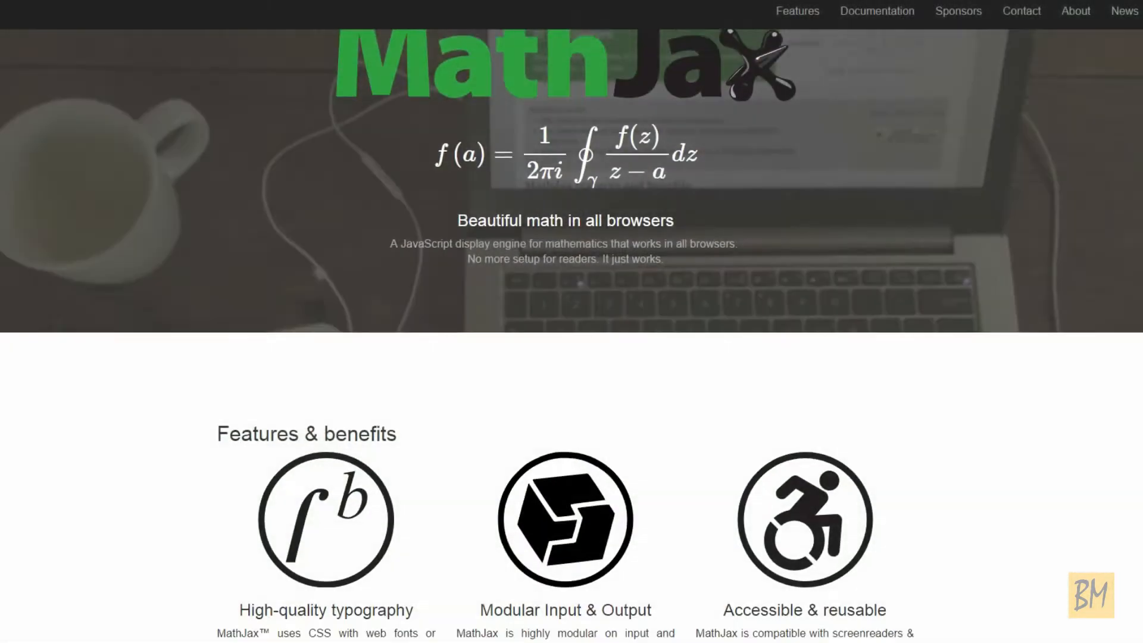
- Download the WP Plugin beliefmedia-text-highlighter.zip and save it to the Desktop
{"action": "scroll", "scroll_direction": "down", "scroll_amount": 3}
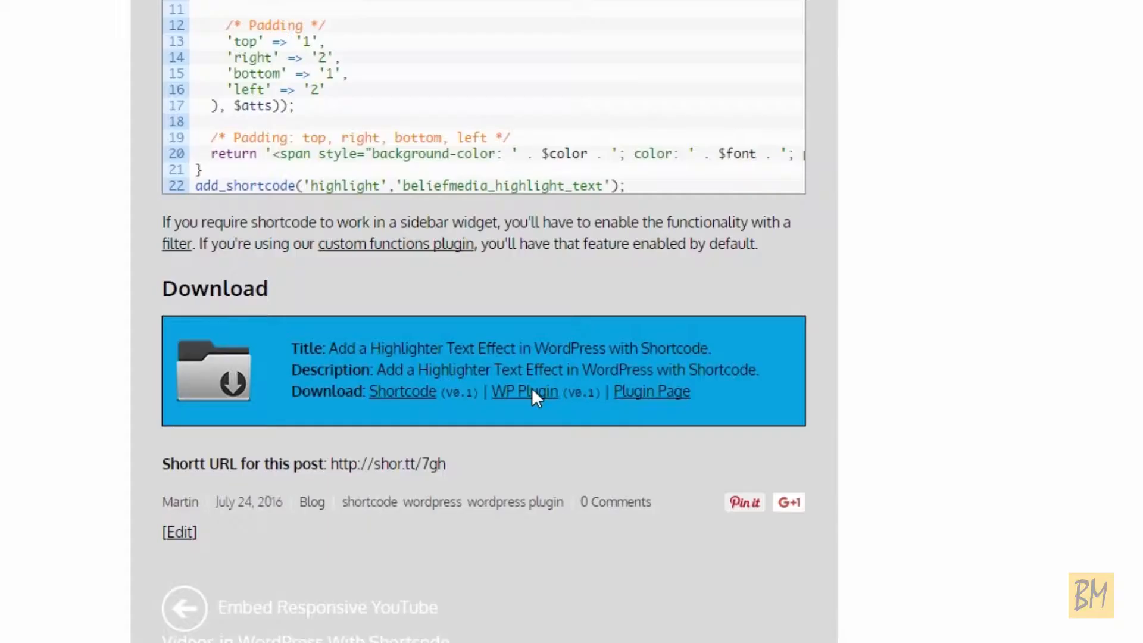
{"action": "left_click", "coordinate": [524, 392]}
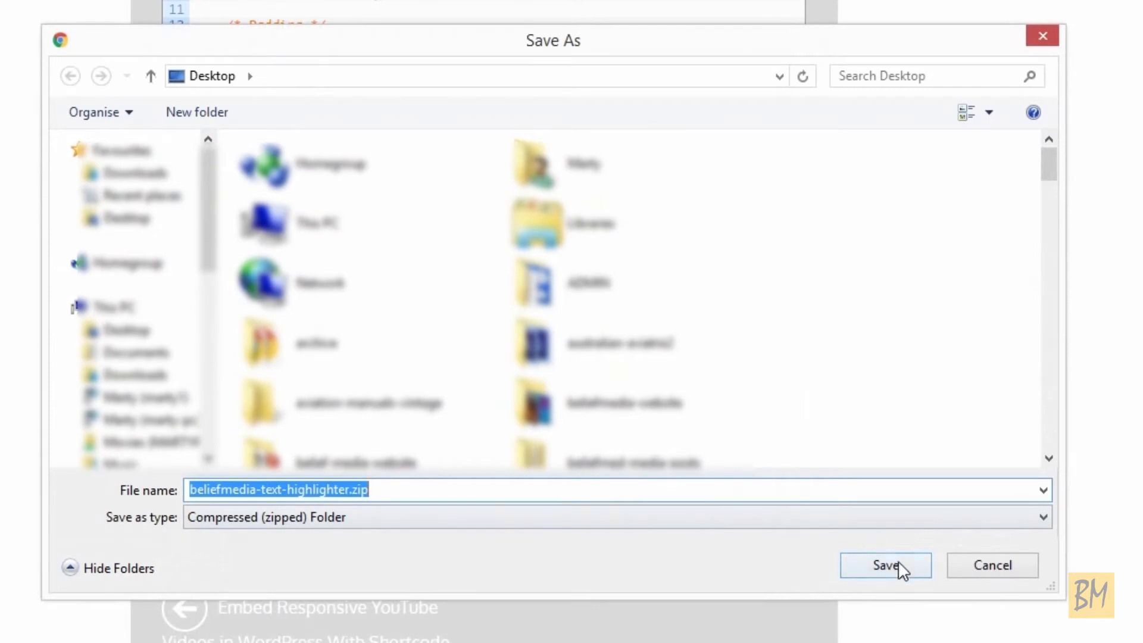
{"action": "left_click", "coordinate": [885, 564]}
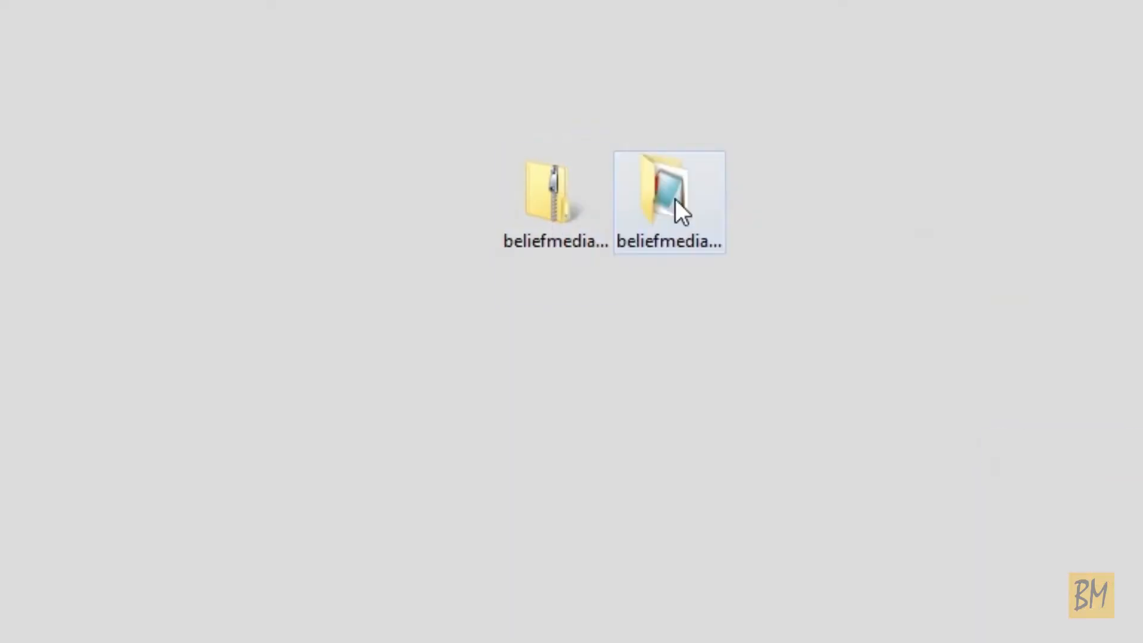